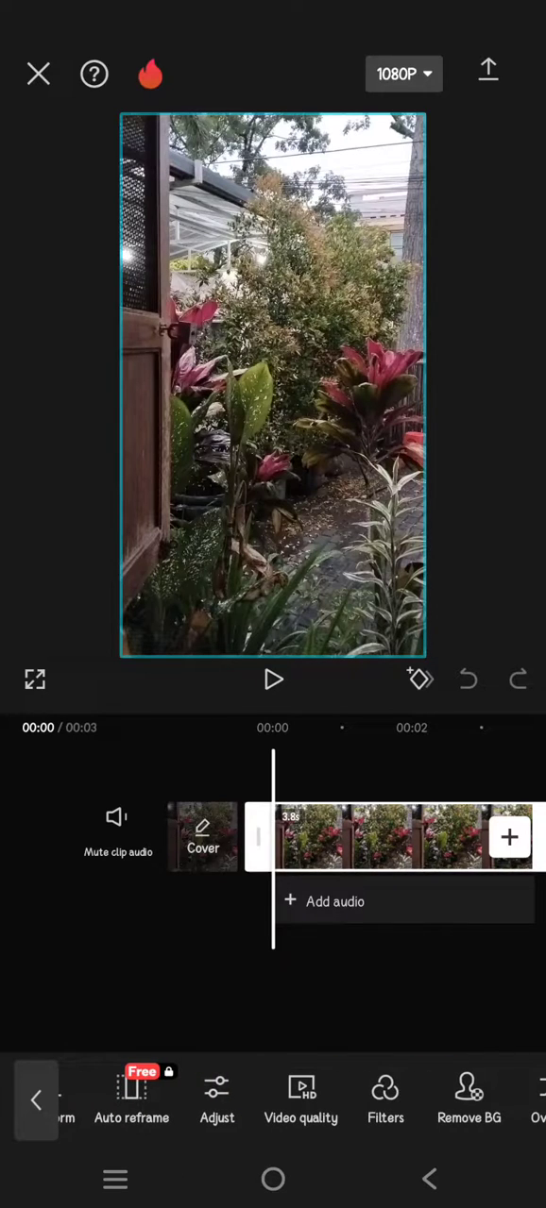
# Step: Select the clip and bring up its Adjust settings showing Auto adjust applied
pyautogui.click(215, 1098)
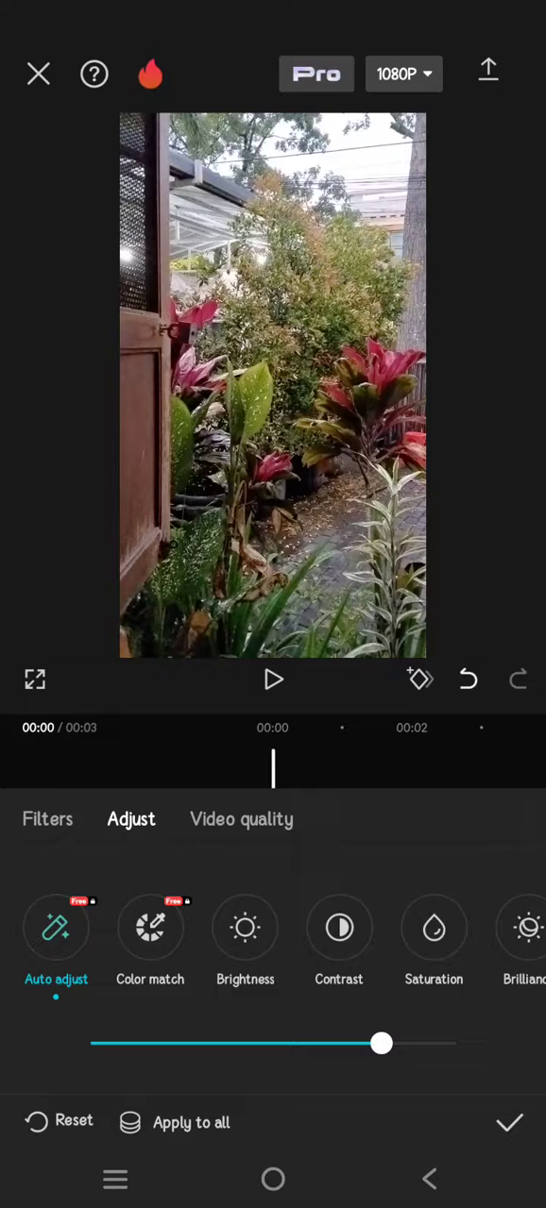
# Step: Confirm the adjustment with the checkmark and return to the clip toolbar
pyautogui.click(512, 1121)
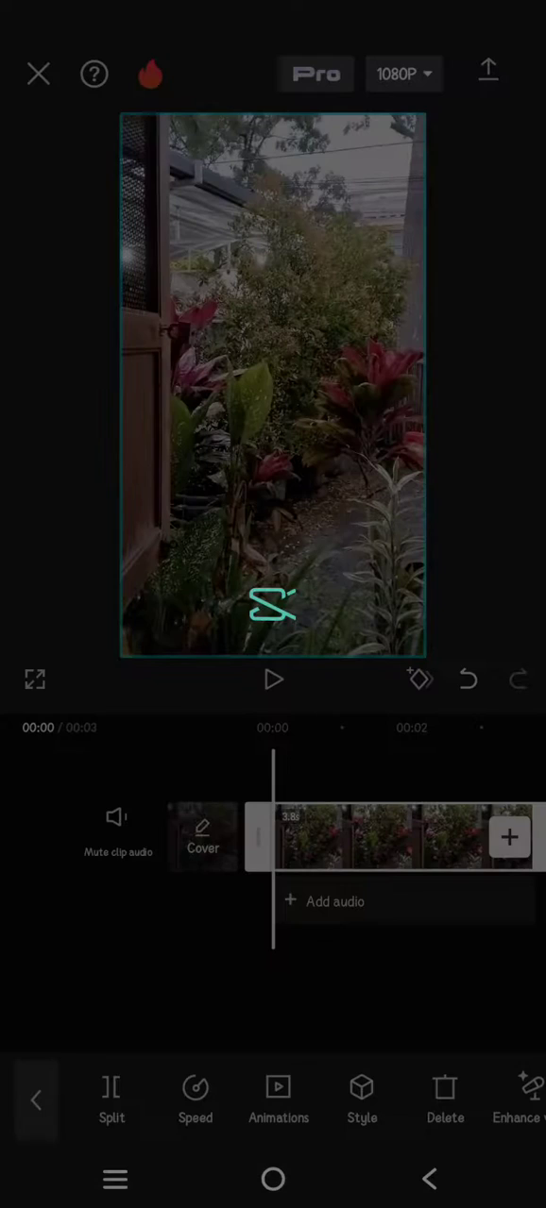
# Step: Attempt export, dismiss the Unlock Pro prompt, and return to the Auto adjust setting
pyautogui.click(489, 68)
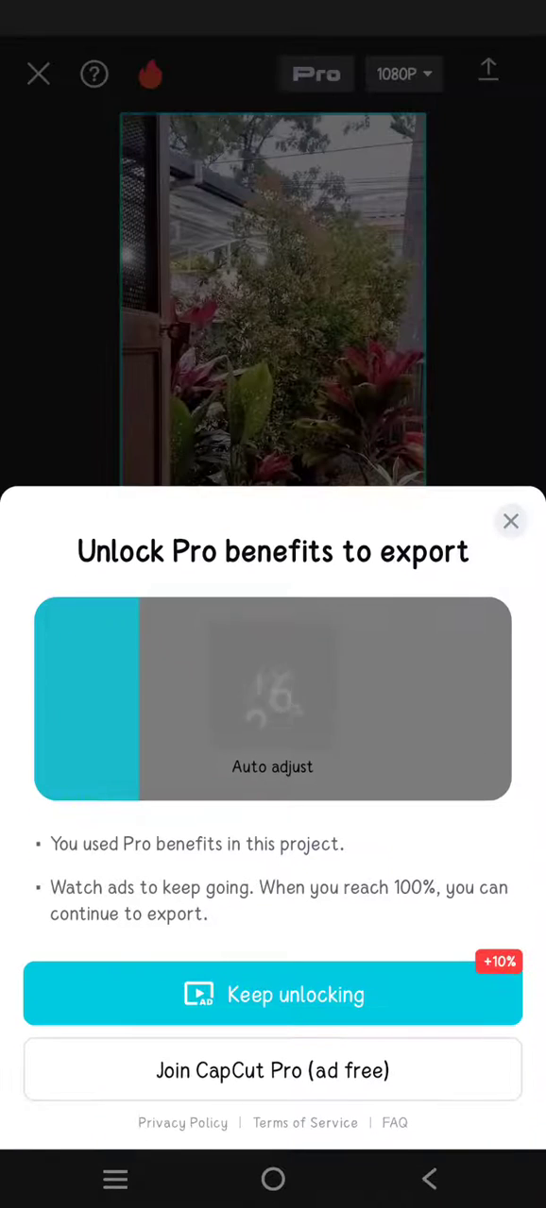
pyautogui.click(272, 993)
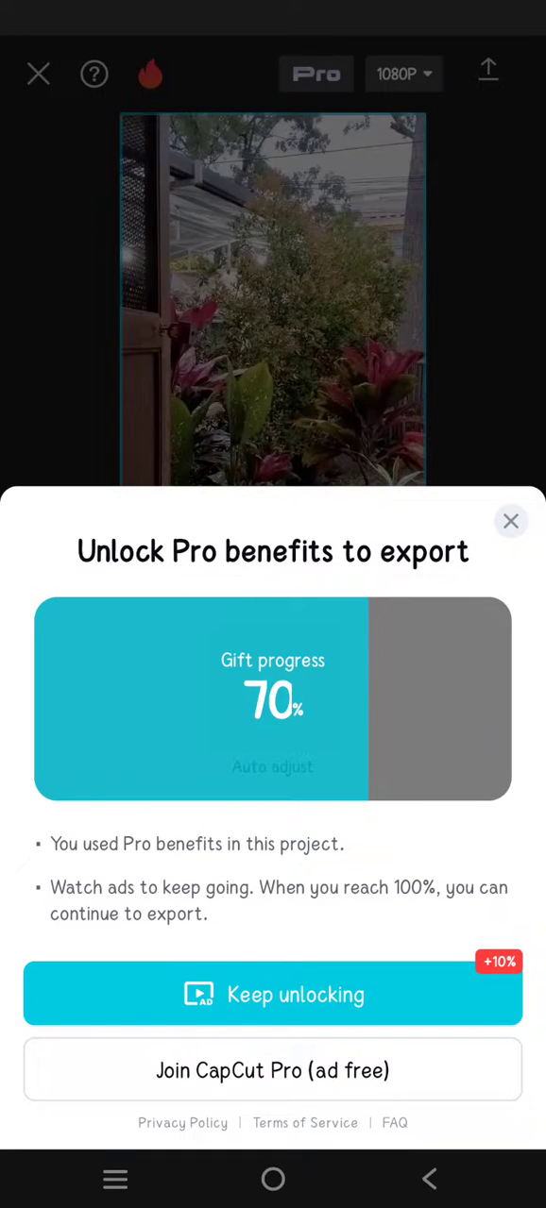
pyautogui.click(510, 521)
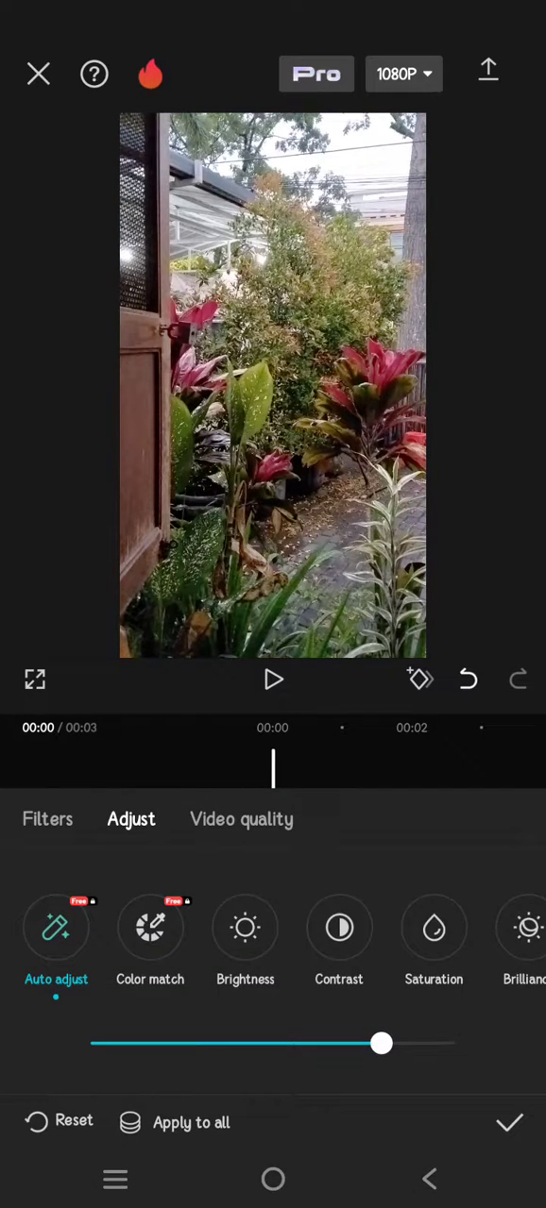
# Step: Reset all adjustments on the clip and confirm, removing Auto adjust and the Pro badge
pyautogui.click(59, 1121)
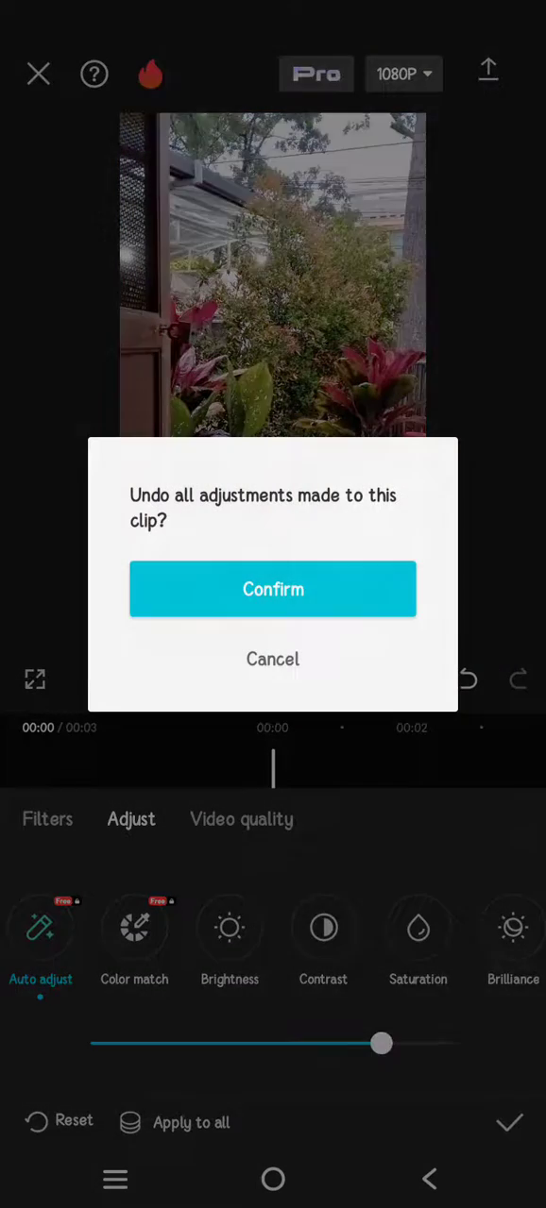
pyautogui.click(272, 589)
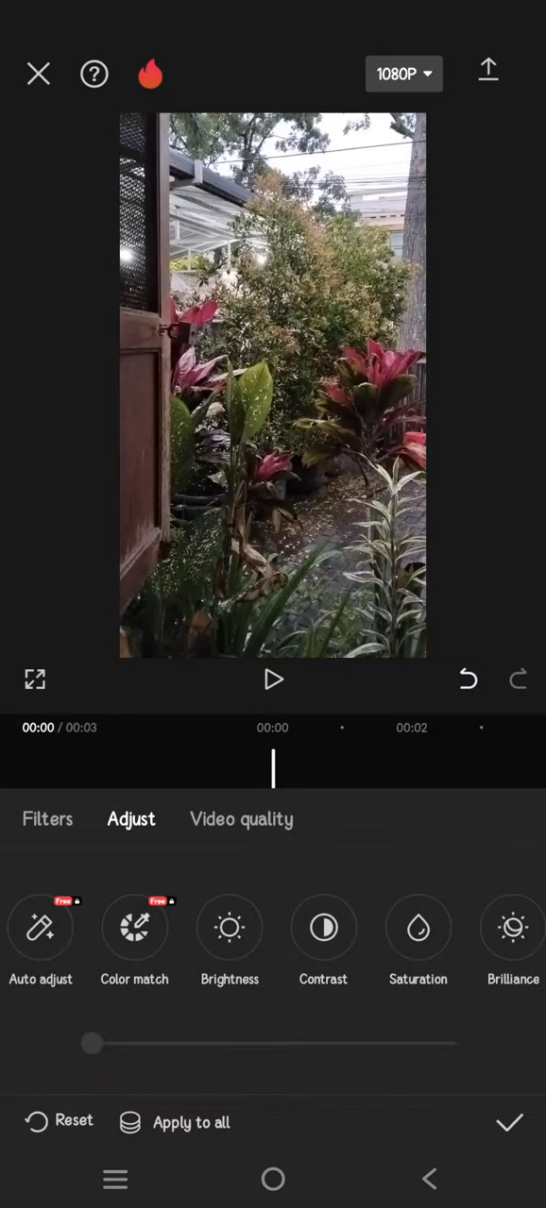